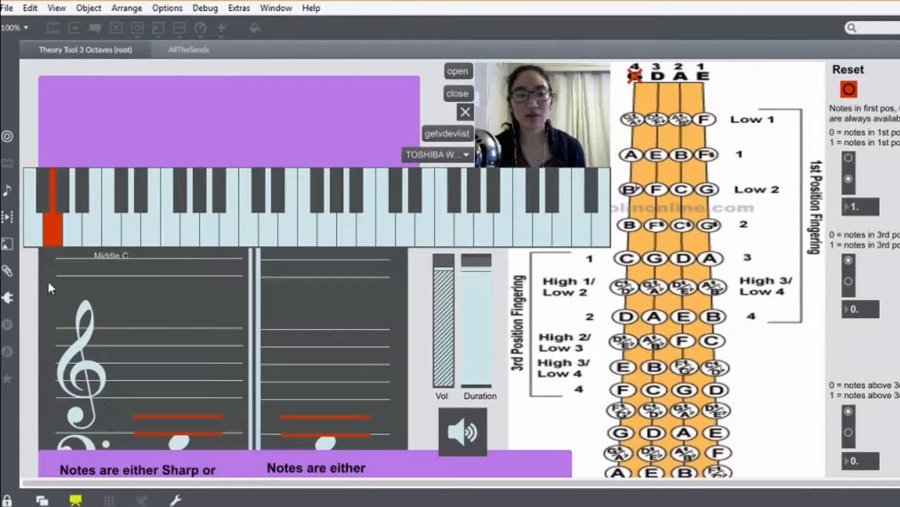
mouse_move(225, 410)
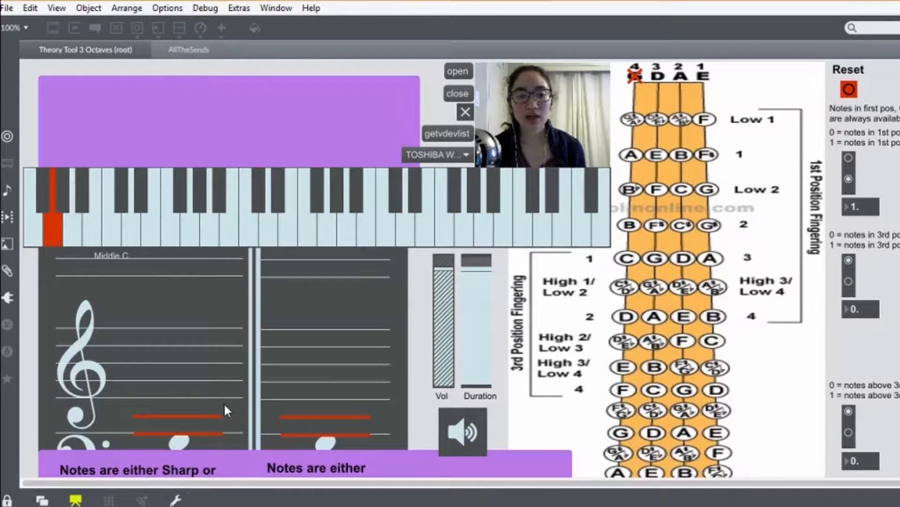
mouse_move(173, 376)
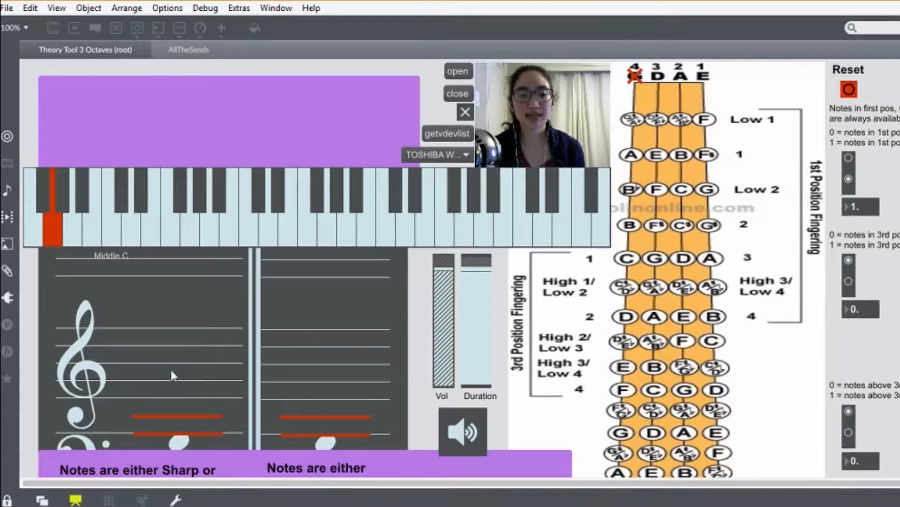
mouse_move(214, 456)
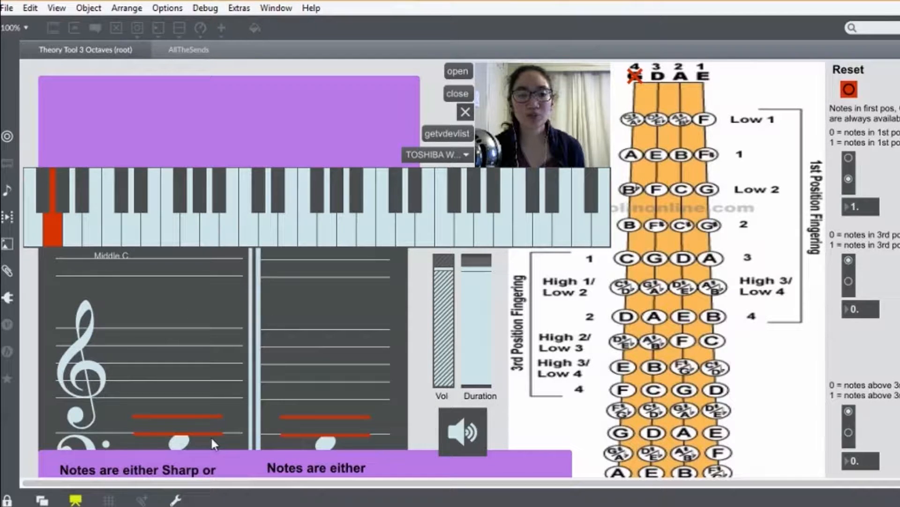
mouse_move(180, 319)
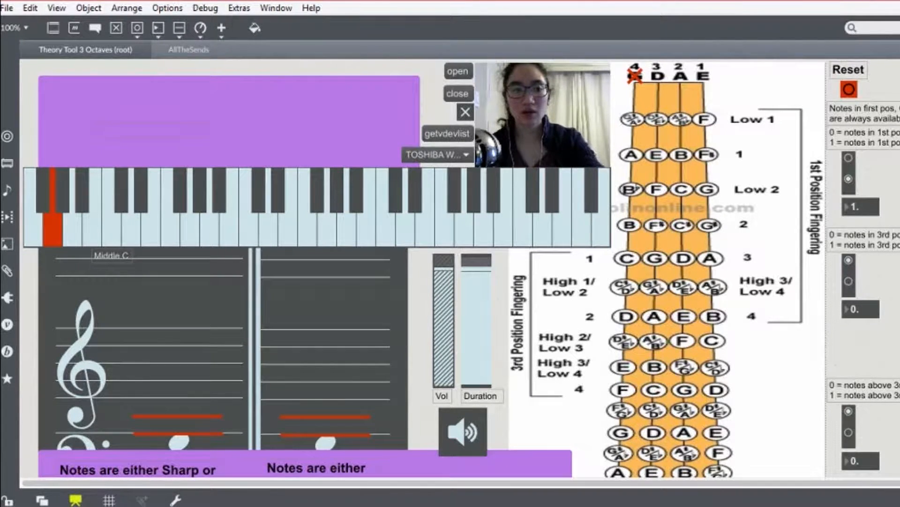
Step: Place a note in the purple panel reading 'Raise the 7th scale degree.' and relock the patch
left_click(101, 130)
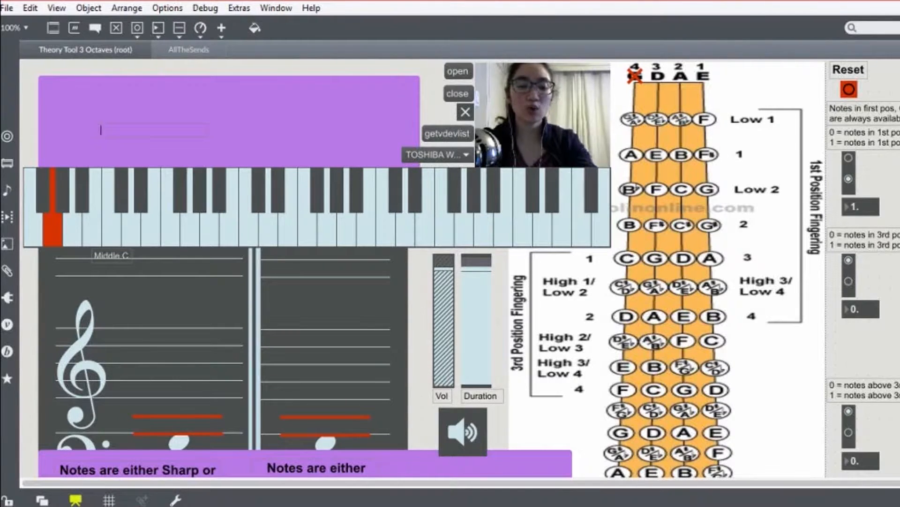
type("Raise the")
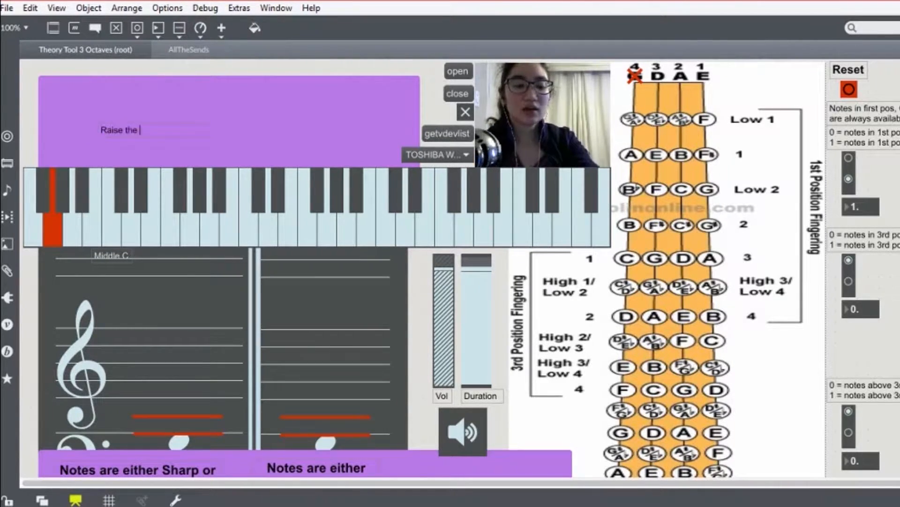
type("7th scale")
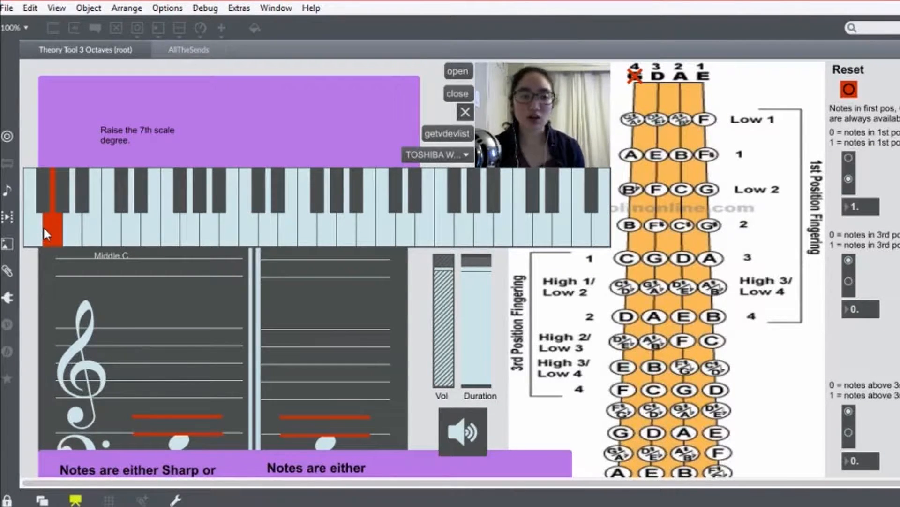
mouse_move(60, 269)
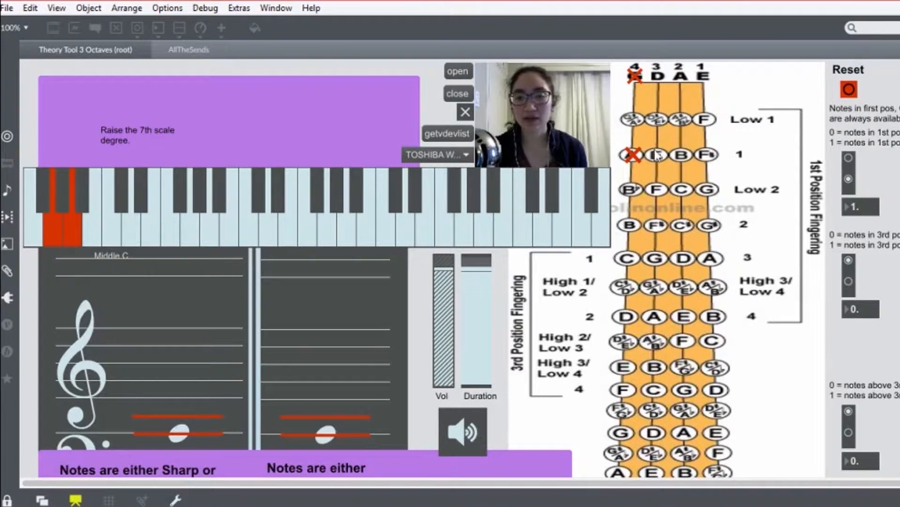
mouse_move(554, 259)
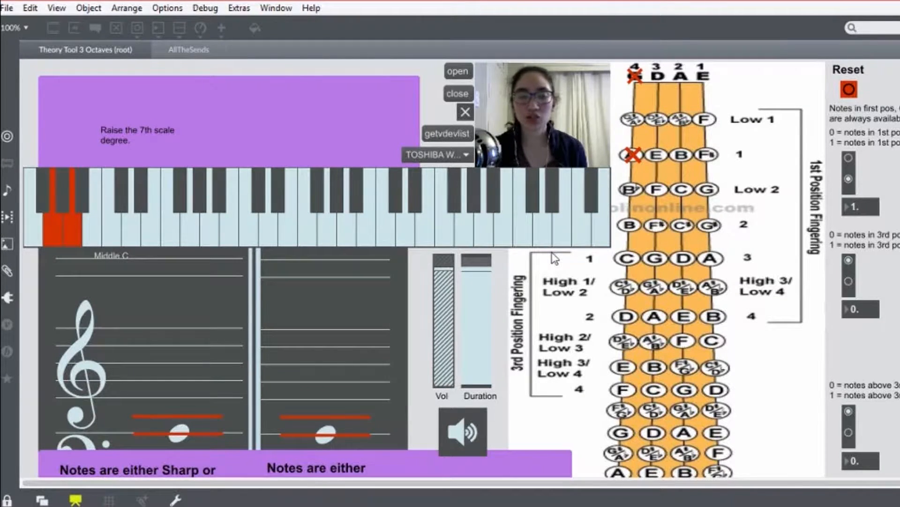
mouse_move(70, 233)
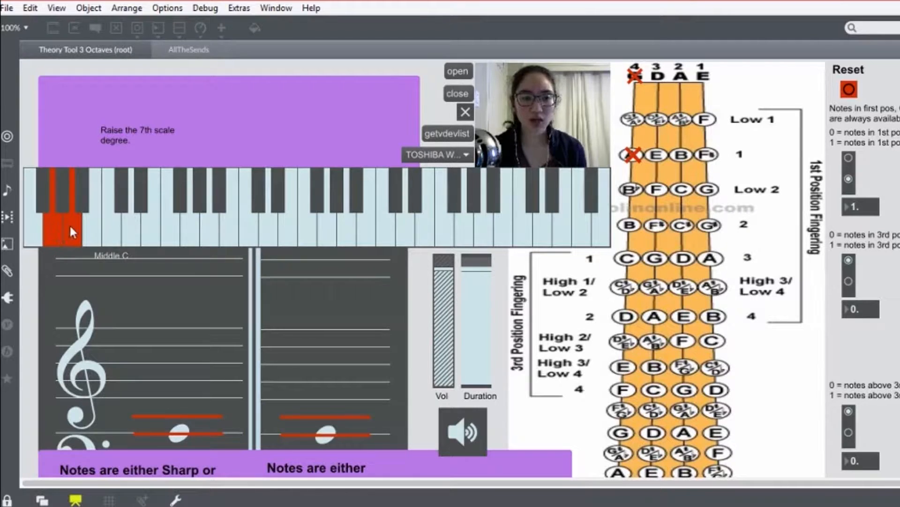
Step: Mark B♭ on the lowest-octave keyboard as part of G, A, B♭, C, D, E♭, F♯
left_click(80, 188)
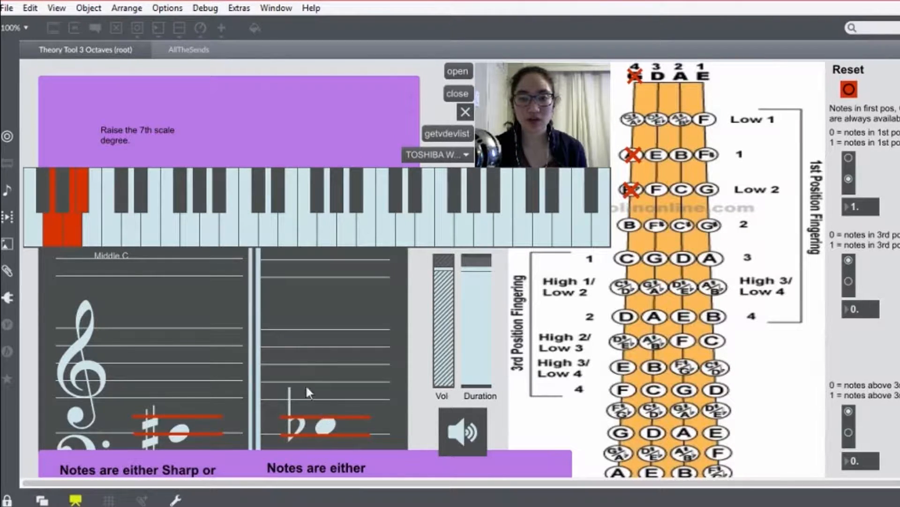
mouse_move(90, 228)
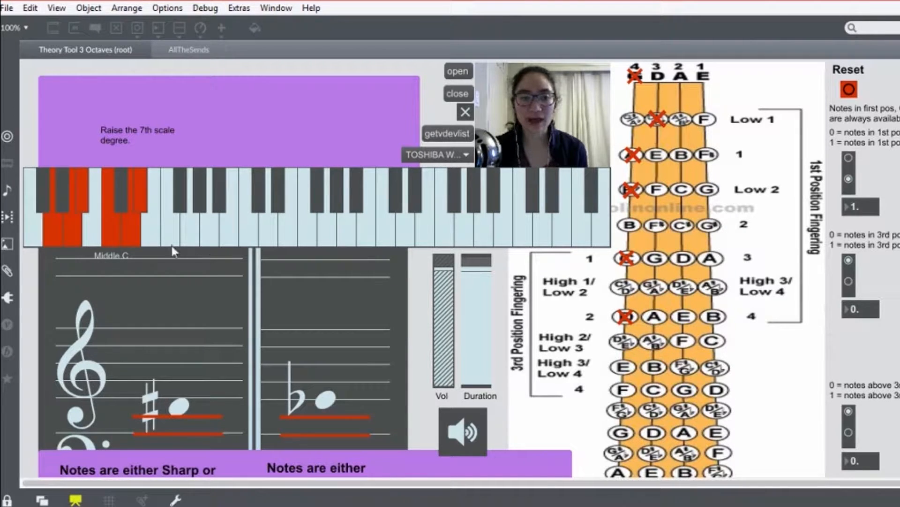
mouse_move(186, 203)
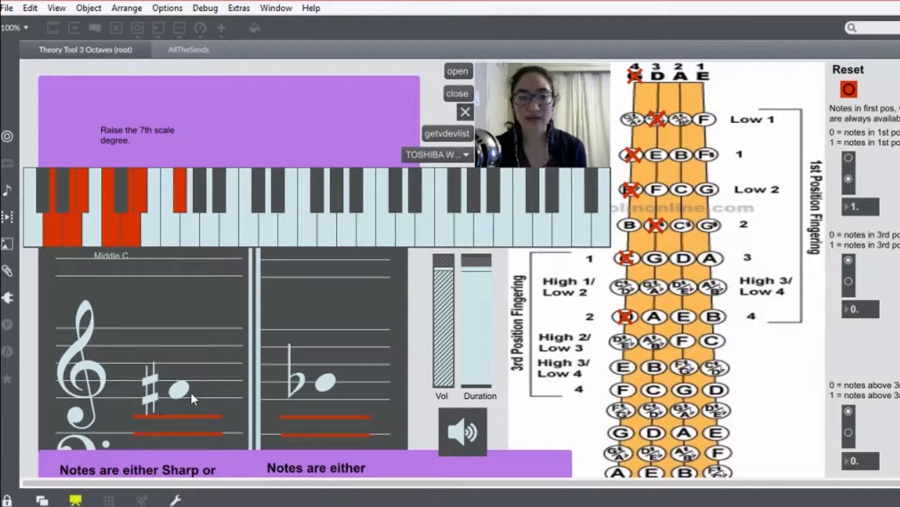
mouse_move(198, 231)
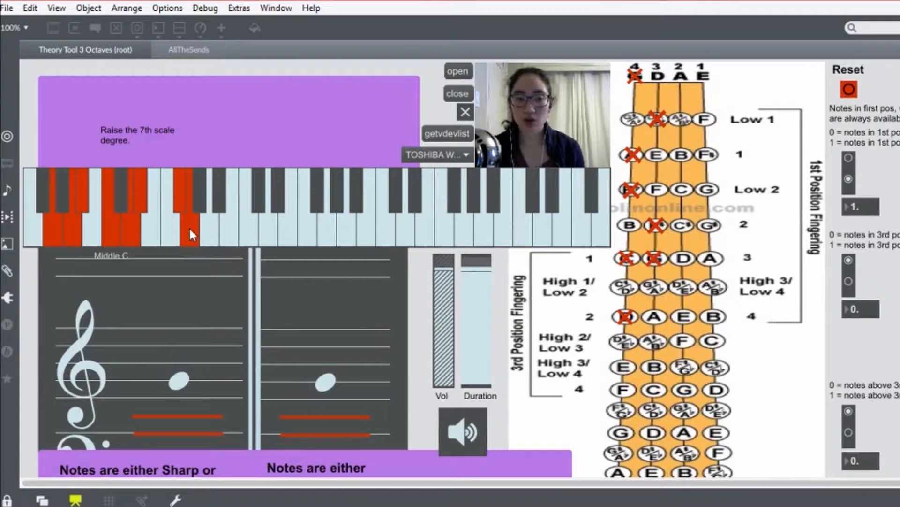
mouse_move(212, 276)
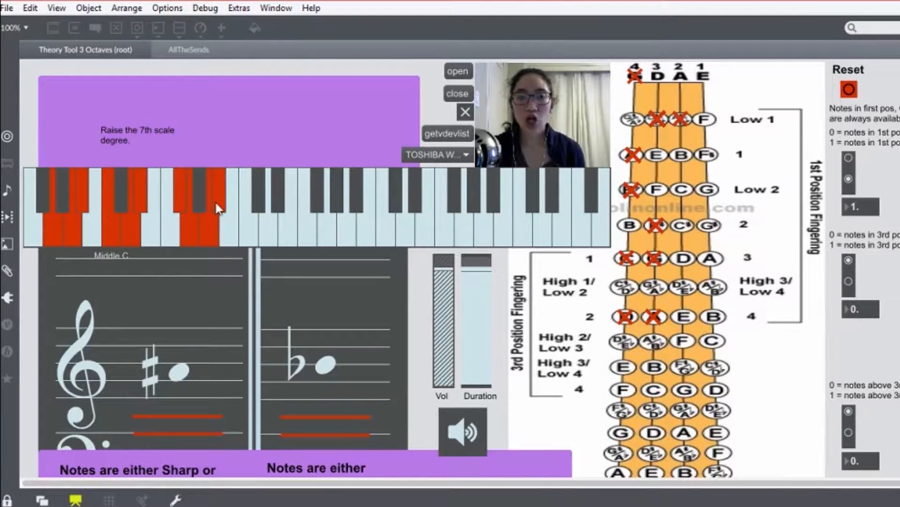
mouse_move(247, 229)
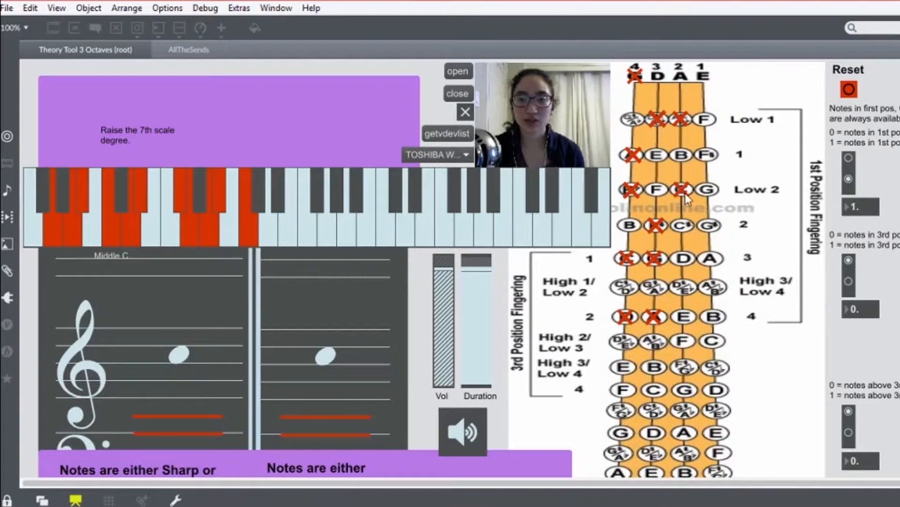
mouse_move(199, 307)
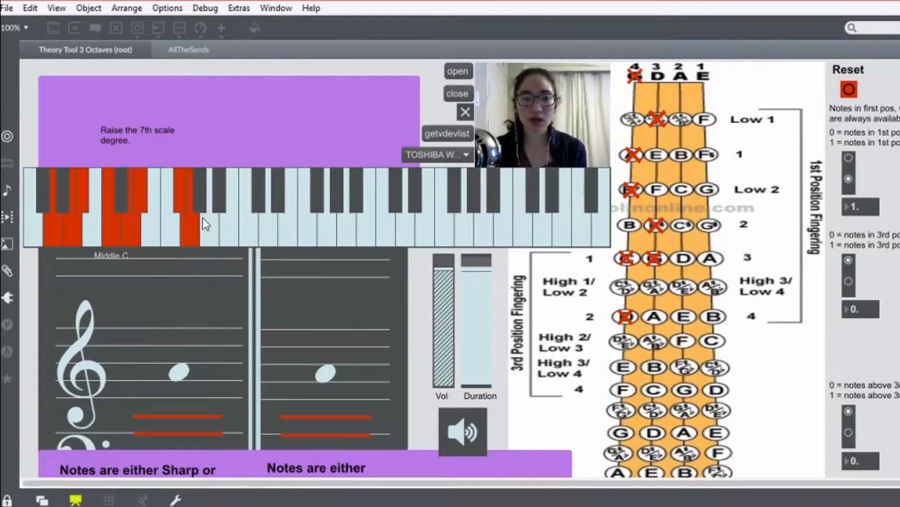
mouse_move(302, 270)
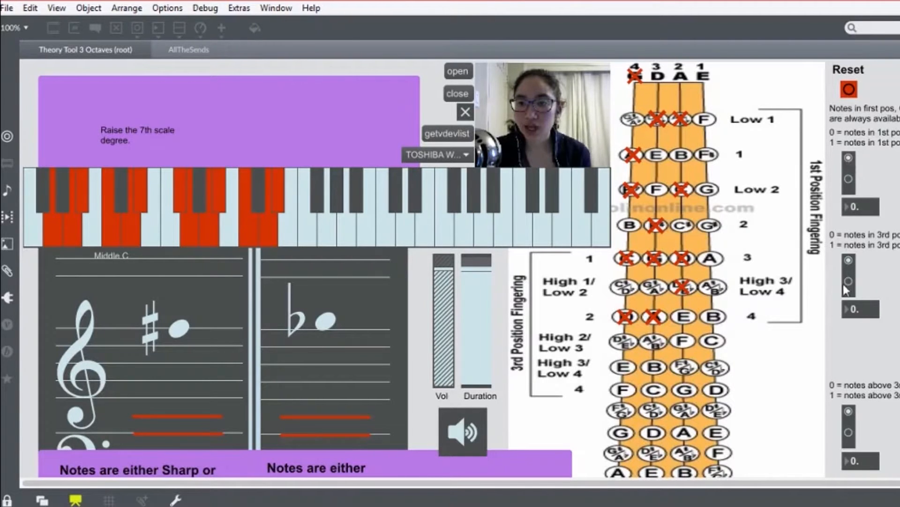
Step: Switch the fingering chart to show third-position notes for the higher octaves
left_click(846, 280)
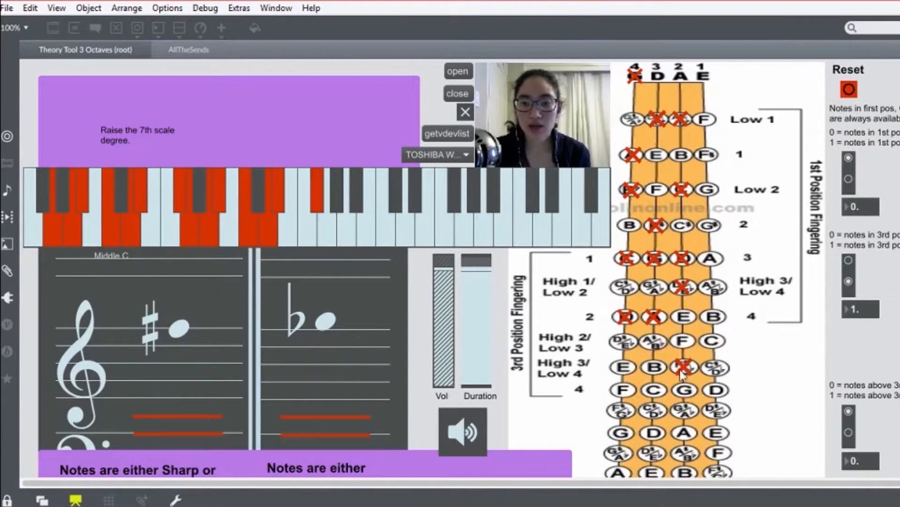
mouse_move(330, 236)
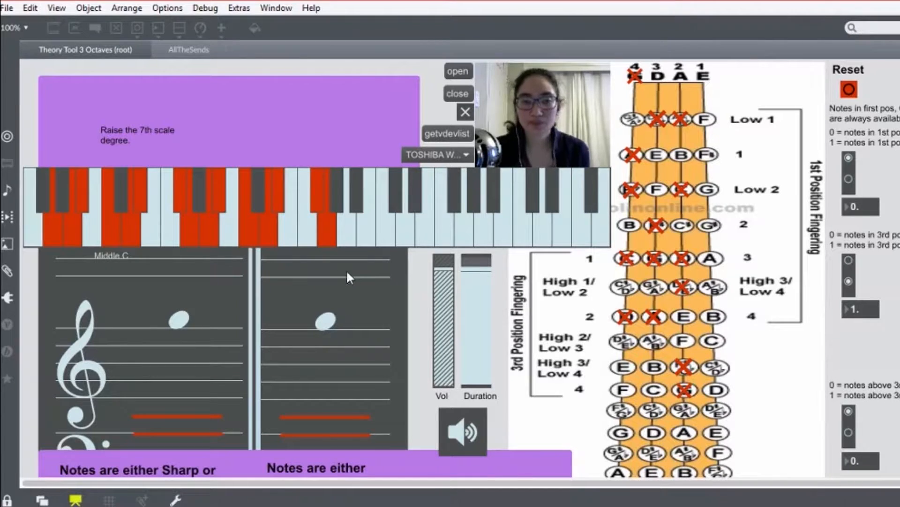
mouse_move(355, 216)
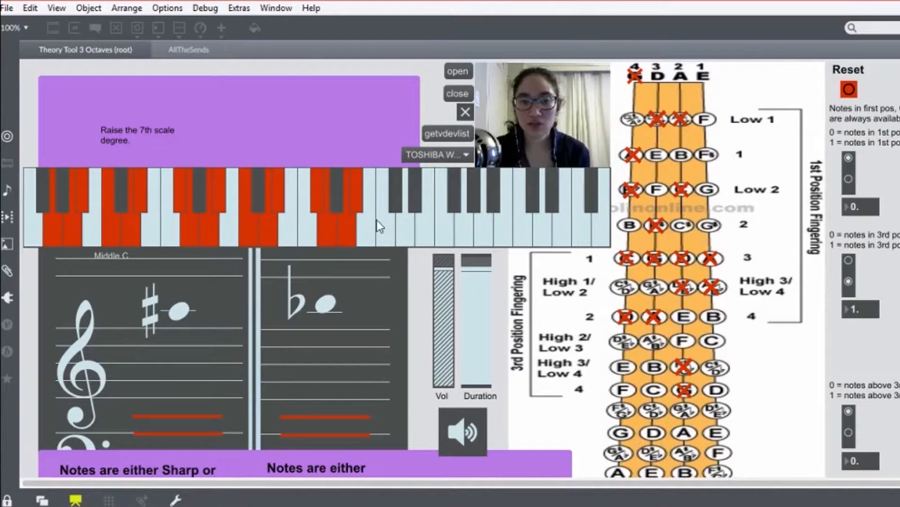
mouse_move(386, 227)
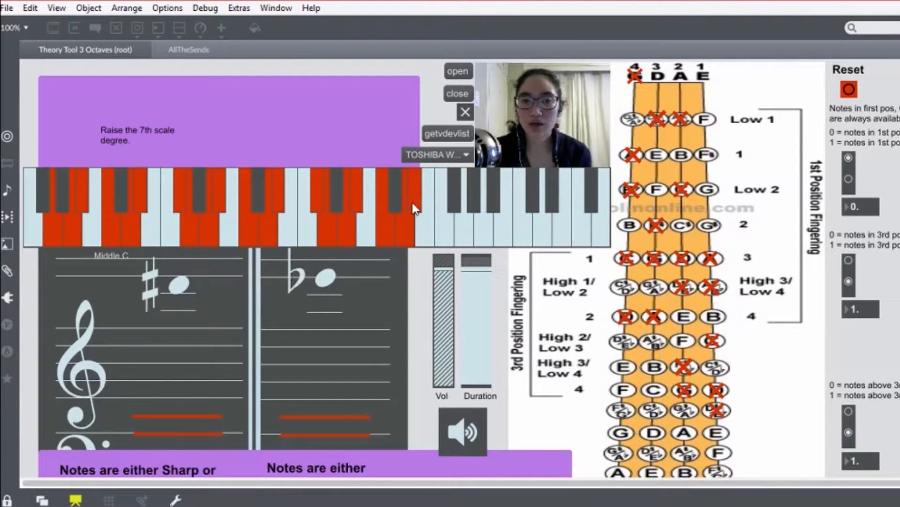
mouse_move(528, 244)
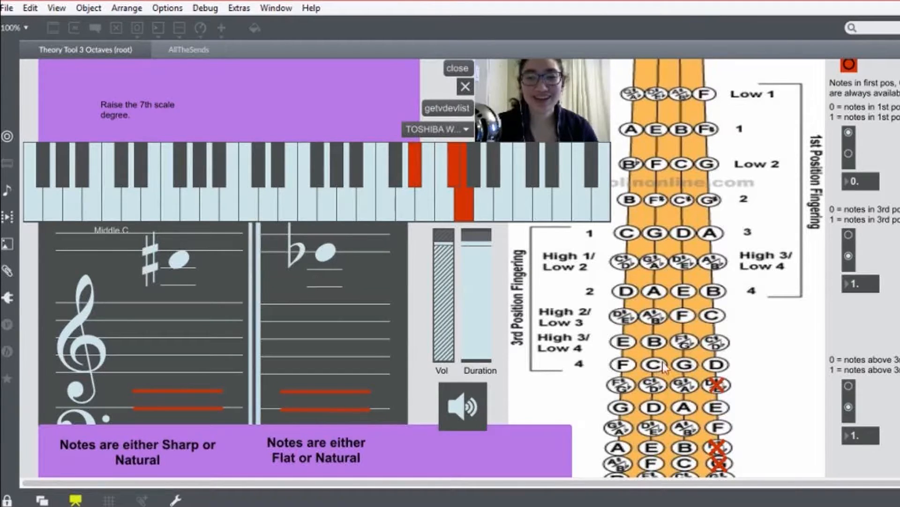
mouse_move(409, 206)
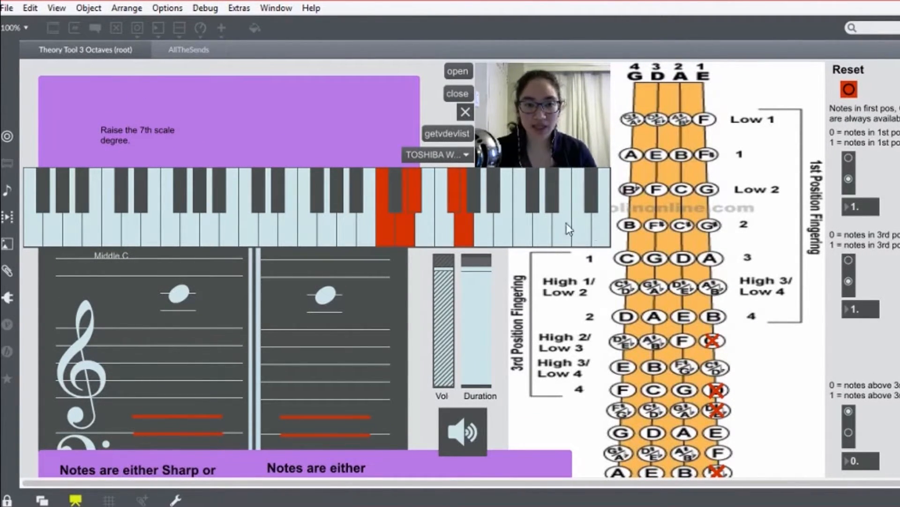
Step: Mark the next descending G harmonic minor note on the keyboard
left_click(356, 197)
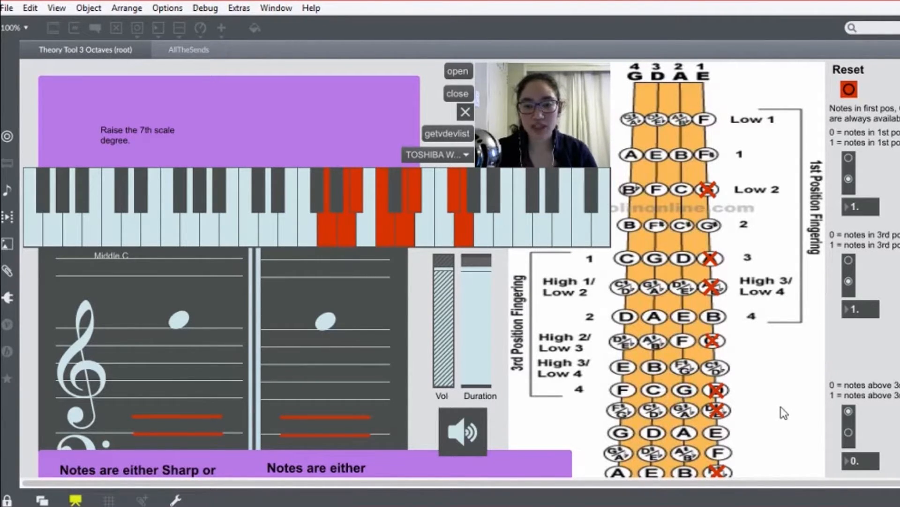
mouse_move(768, 431)
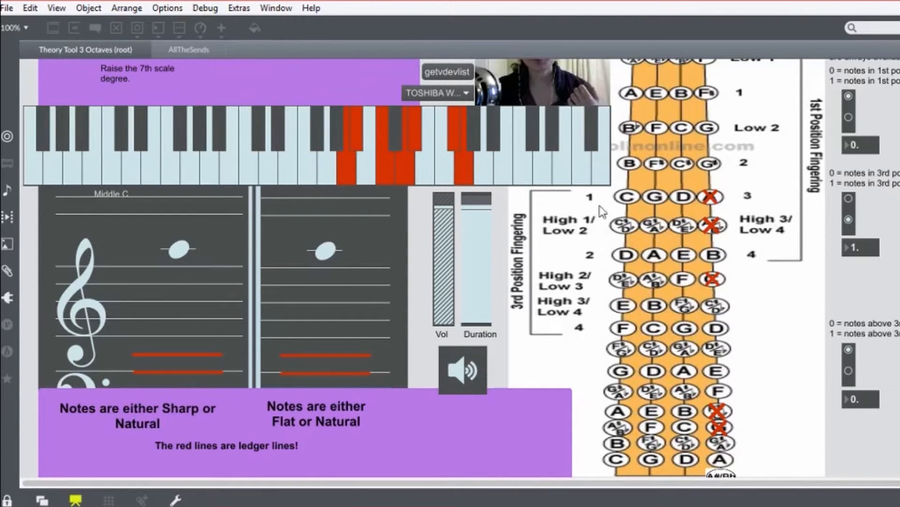
mouse_move(331, 177)
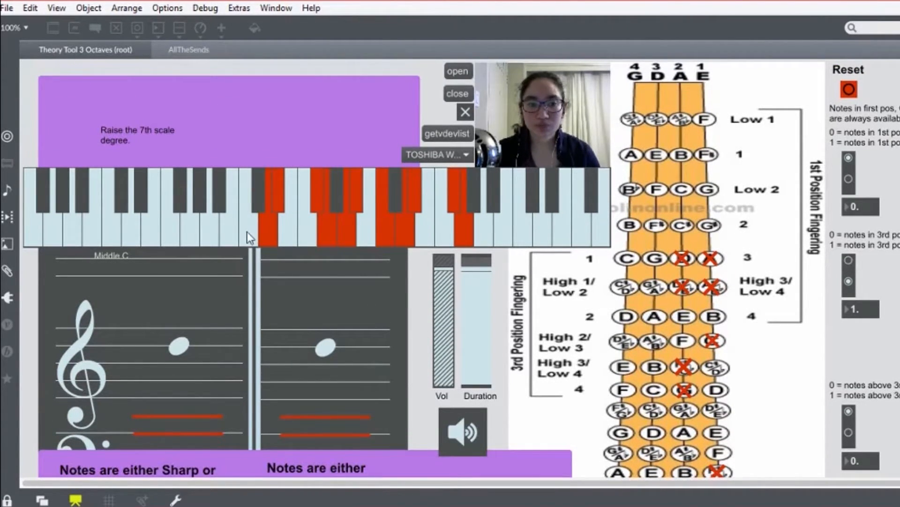
mouse_move(258, 245)
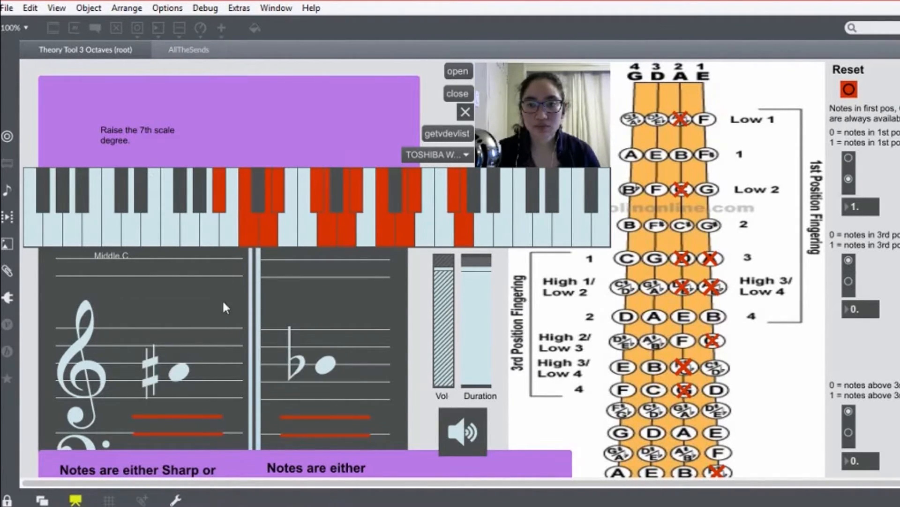
mouse_move(207, 235)
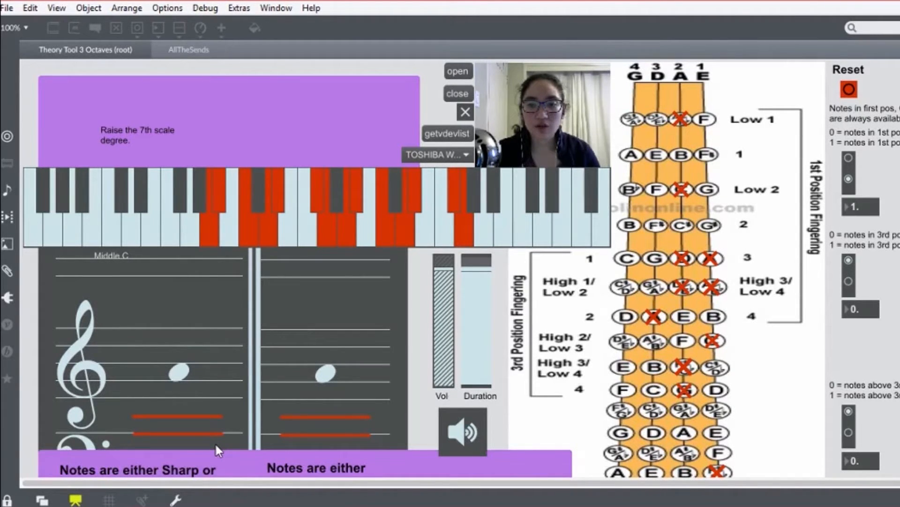
mouse_move(161, 344)
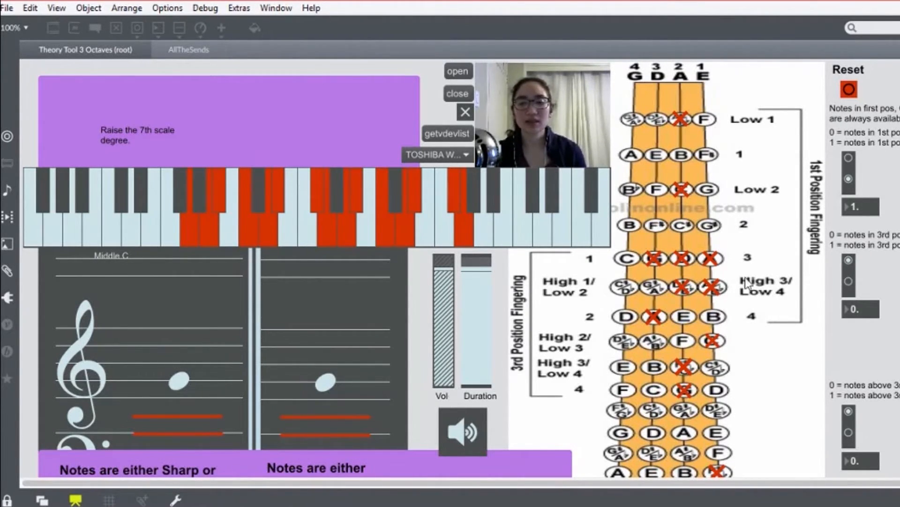
Step: Scroll the patch down to reach the D-string and lower keyboard notes
scroll("down", 3)
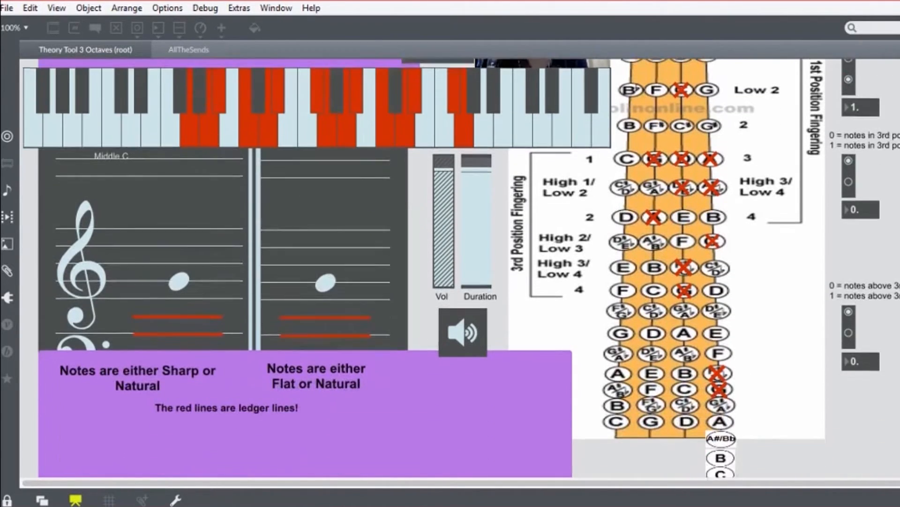
scroll("down", 3)
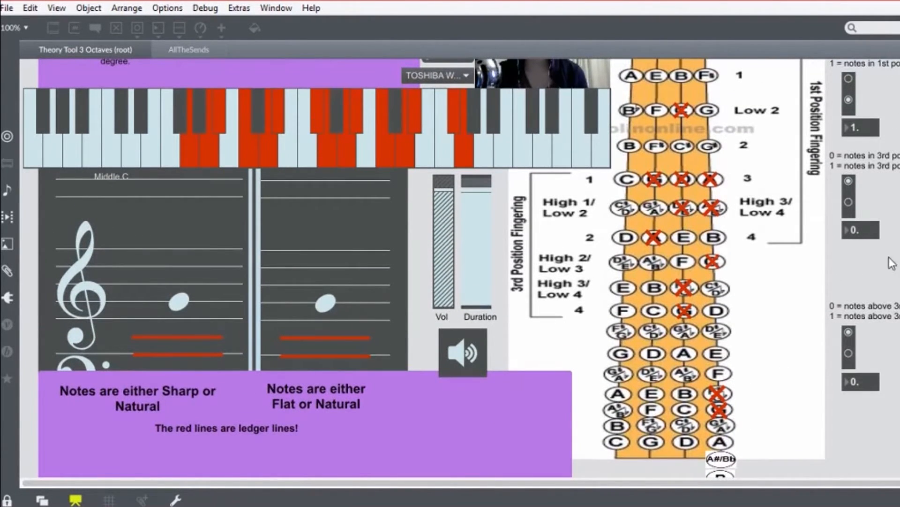